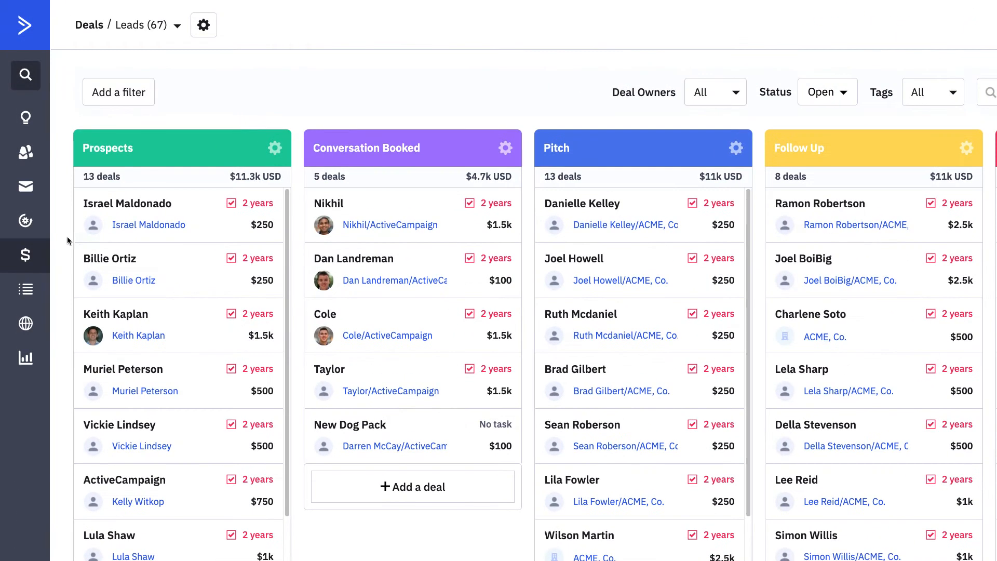
pyautogui.moveTo(128, 213); pyautogui.dragTo(339, 219)
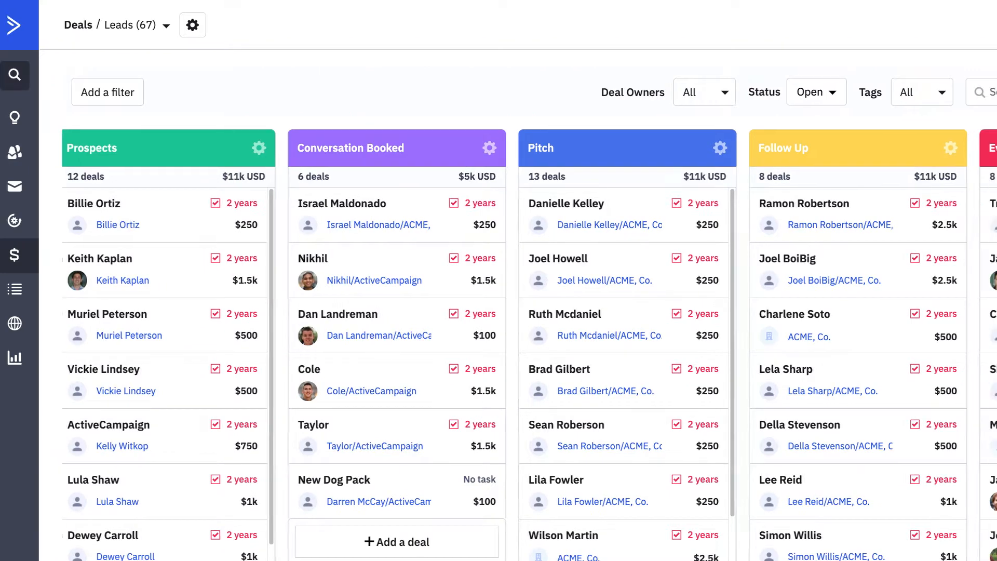
pyautogui.hscroll(3)
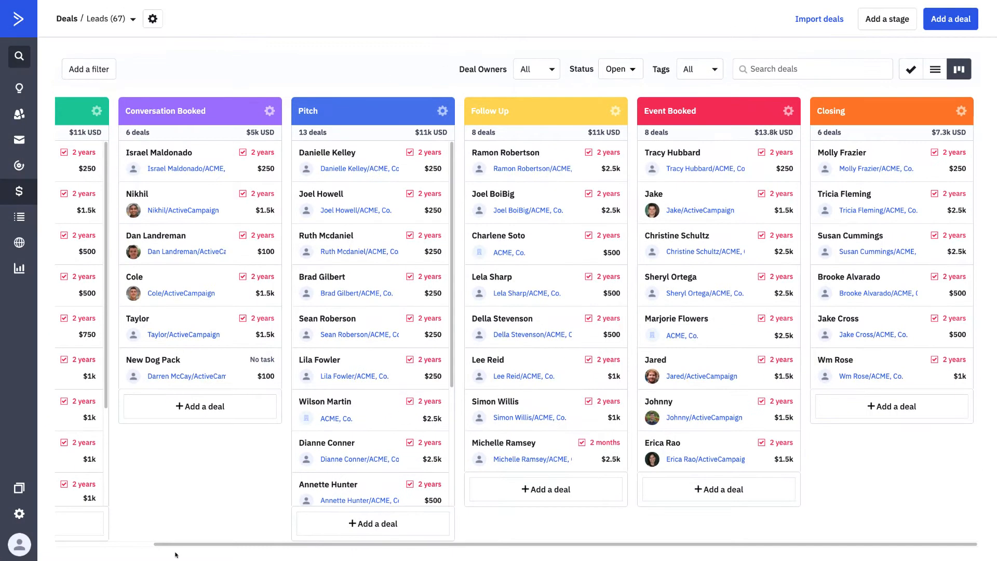
pyautogui.click(19, 167)
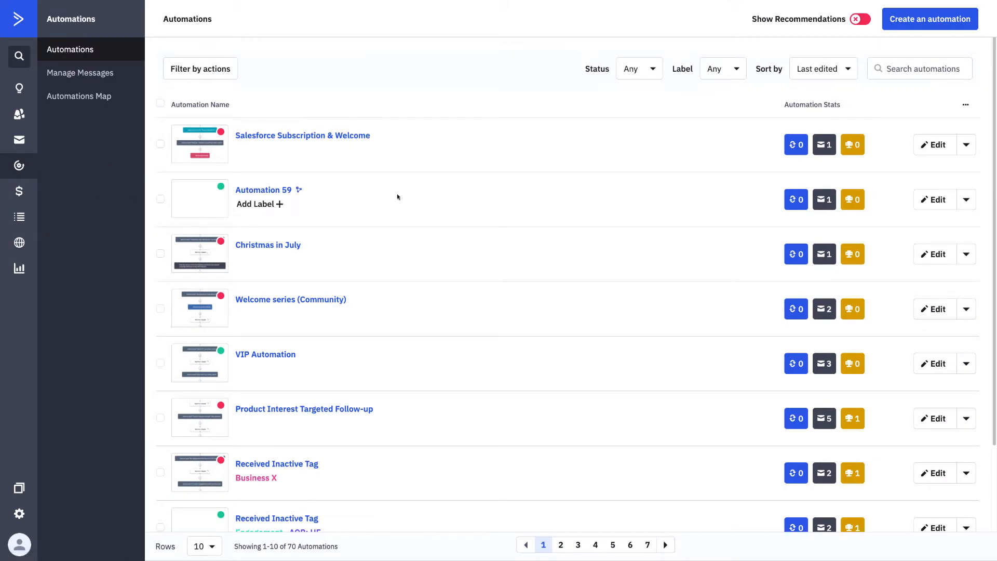
# Start a new blank automation, Automation 1, using the Start from Scratch recipe
pyautogui.click(929, 19)
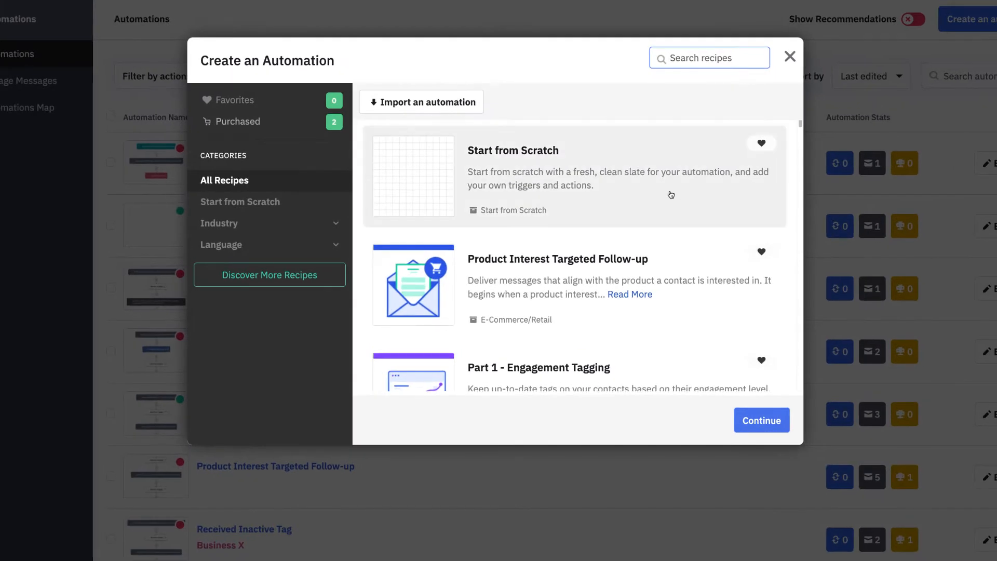
pyautogui.click(572, 177)
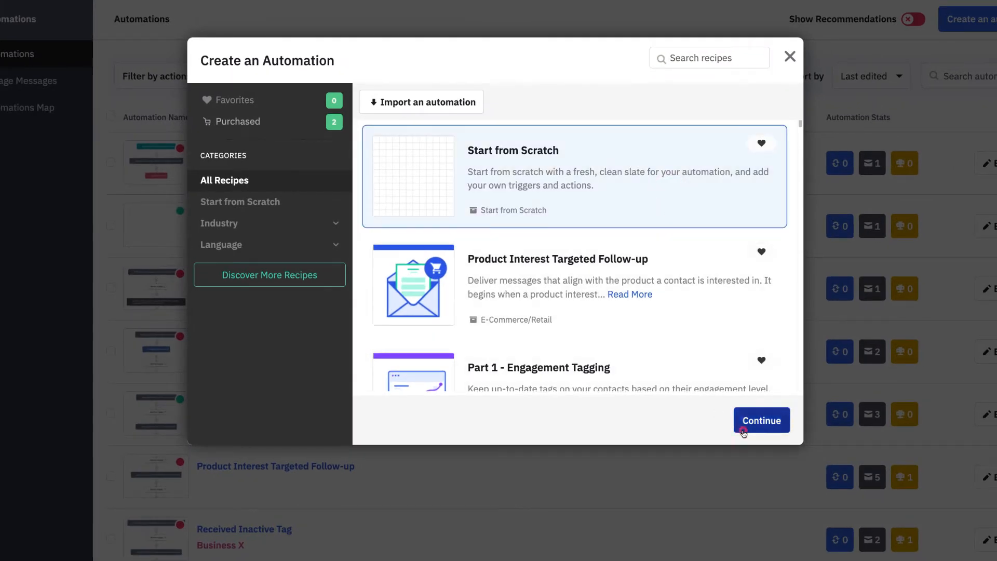
pyautogui.click(761, 419)
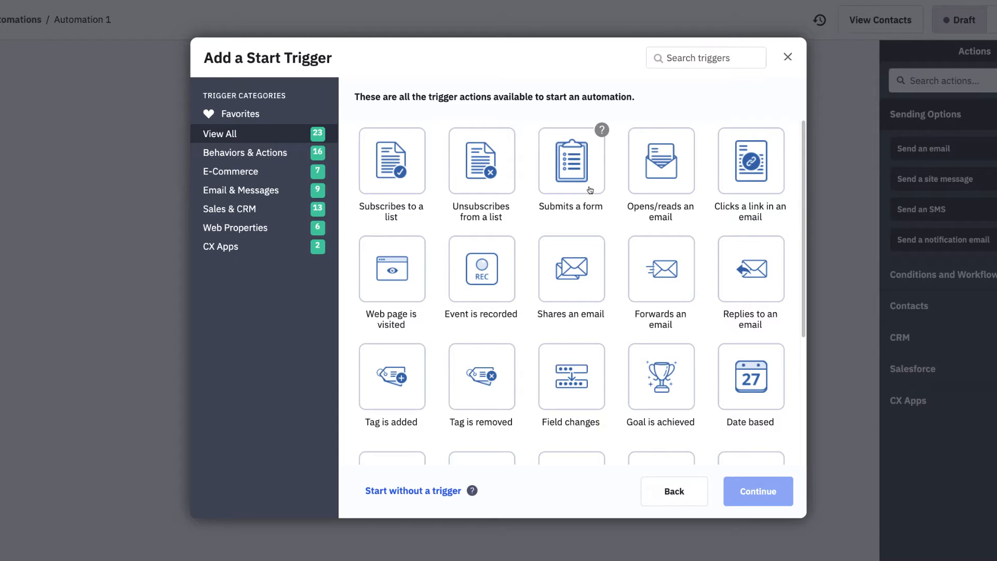
# Set Automation 1 to start once when a contact submits any form
pyautogui.click(570, 160)
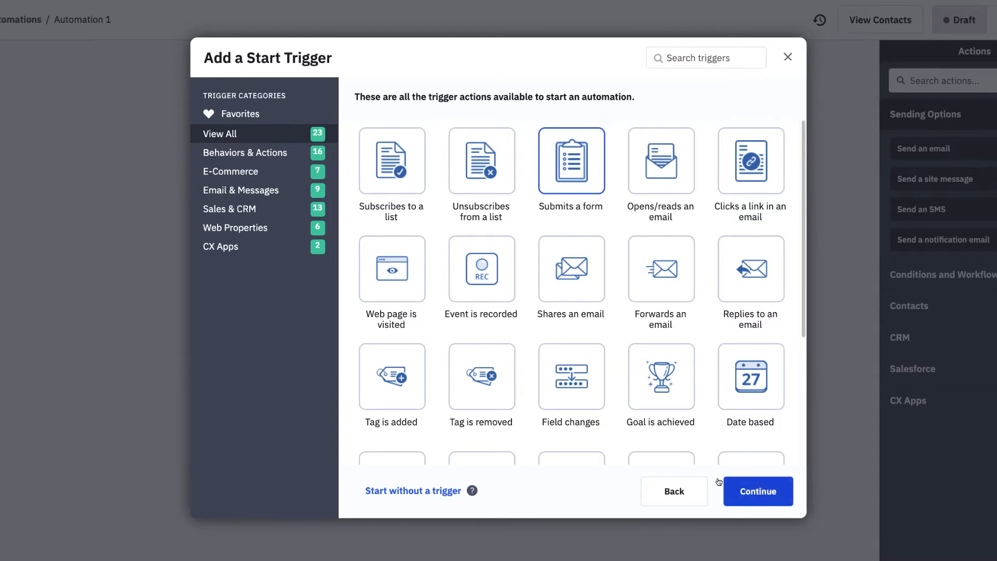
pyautogui.click(757, 491)
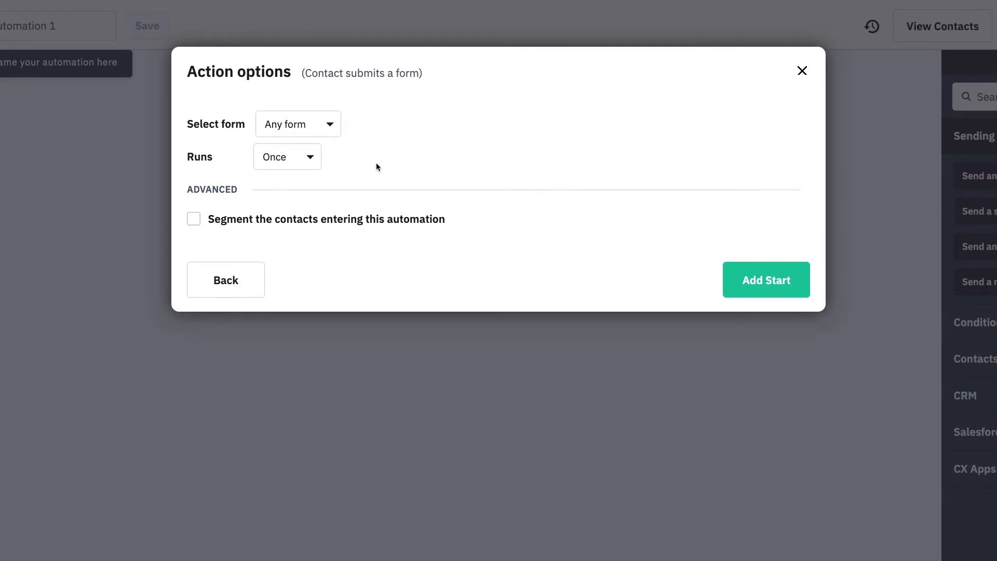
pyautogui.click(298, 124)
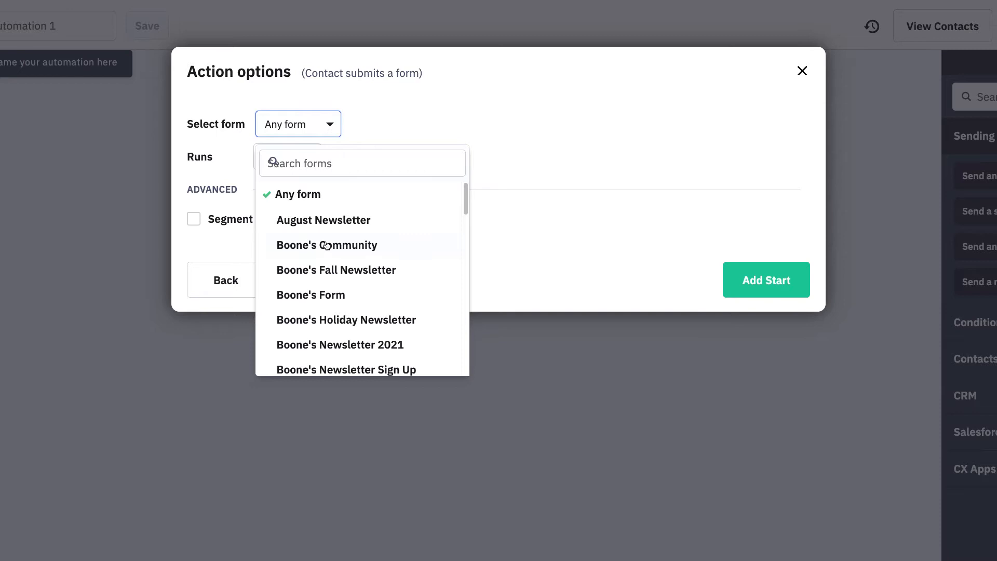
pyautogui.click(297, 194)
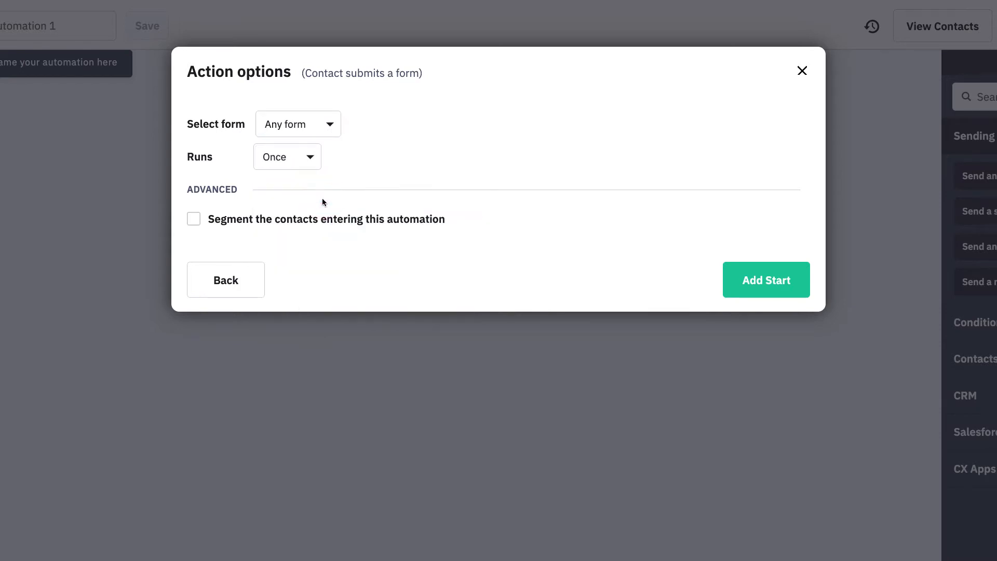
pyautogui.click(766, 280)
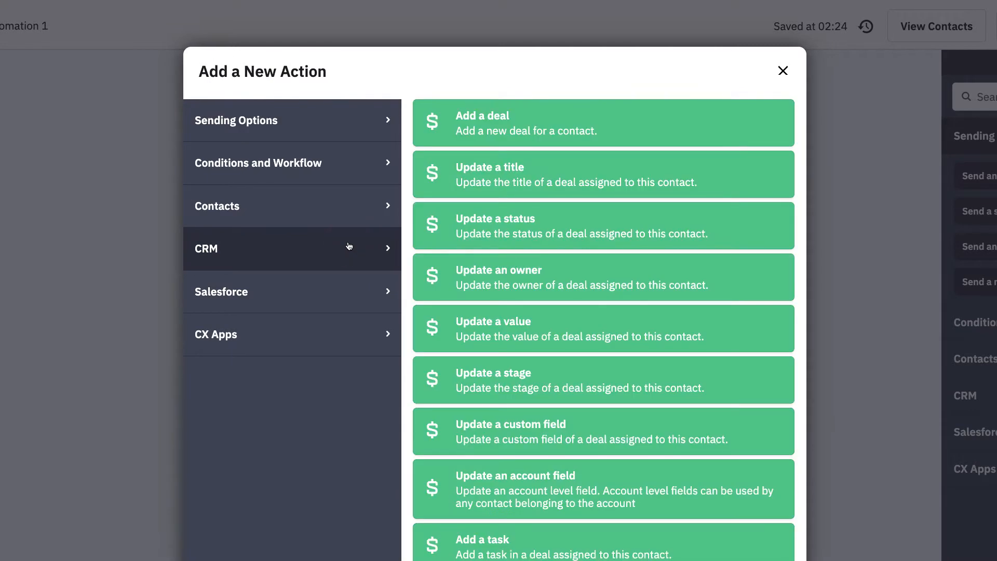
pyautogui.moveTo(417, 208)
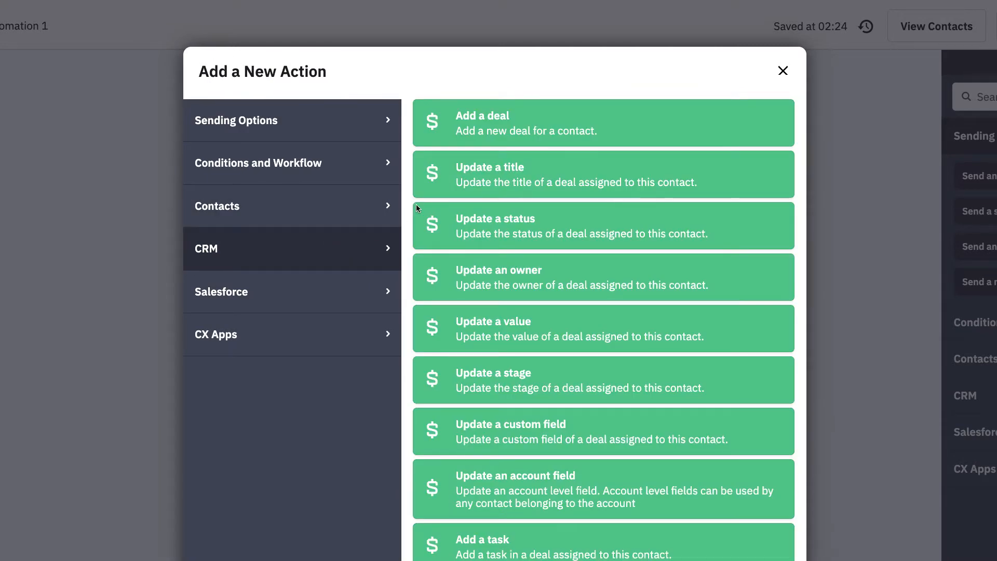
# Add a 'New Leads' deal action worth 500 in the Leads pipeline's Prospects stage
pyautogui.click(602, 123)
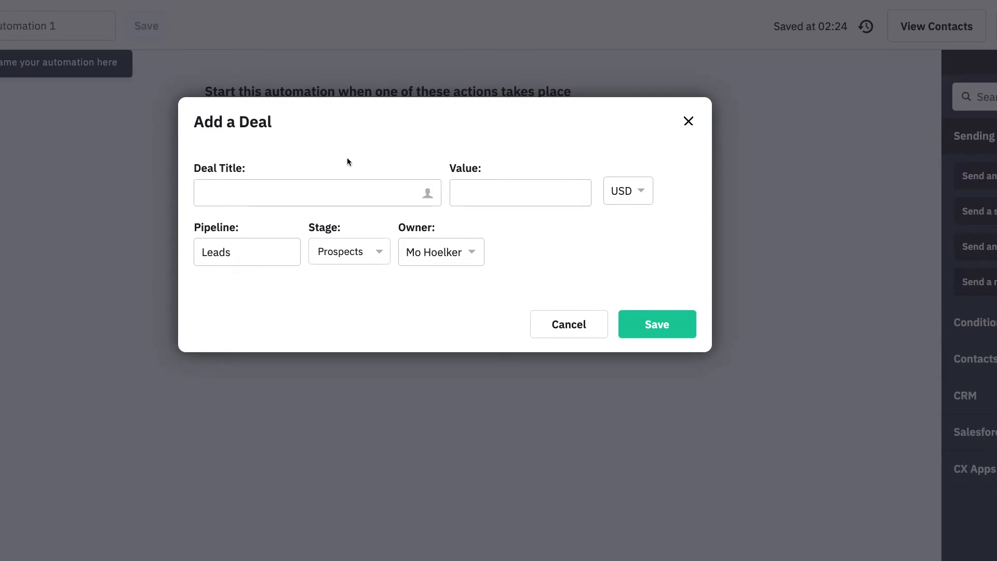
pyautogui.write('New Leads')
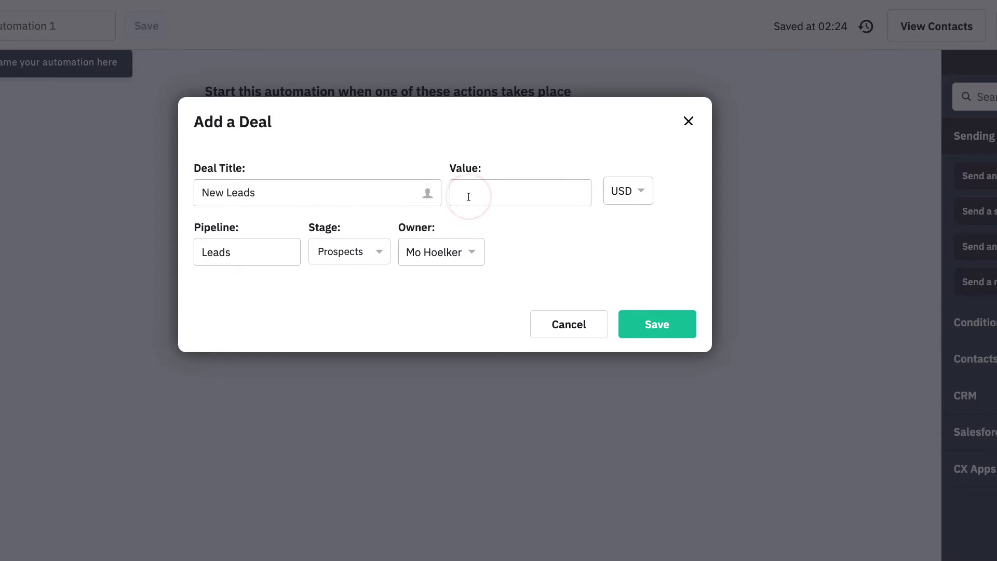
pyautogui.write('500')
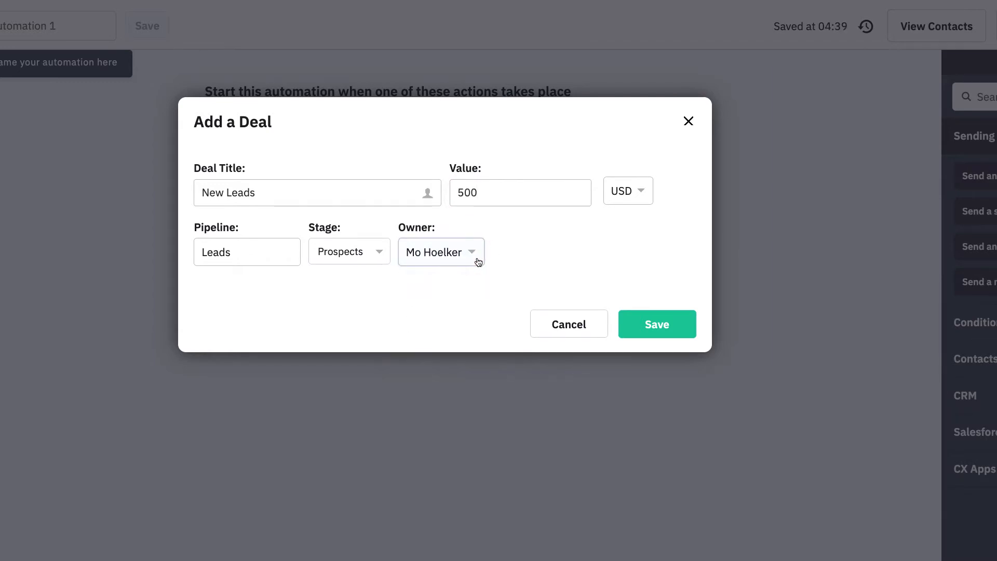
pyautogui.click(246, 252)
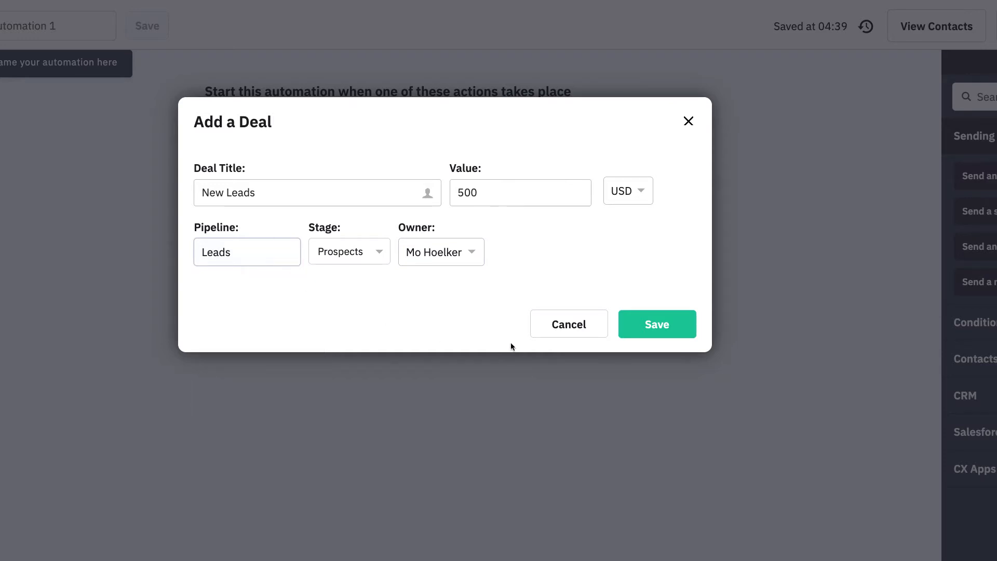
pyautogui.click(657, 324)
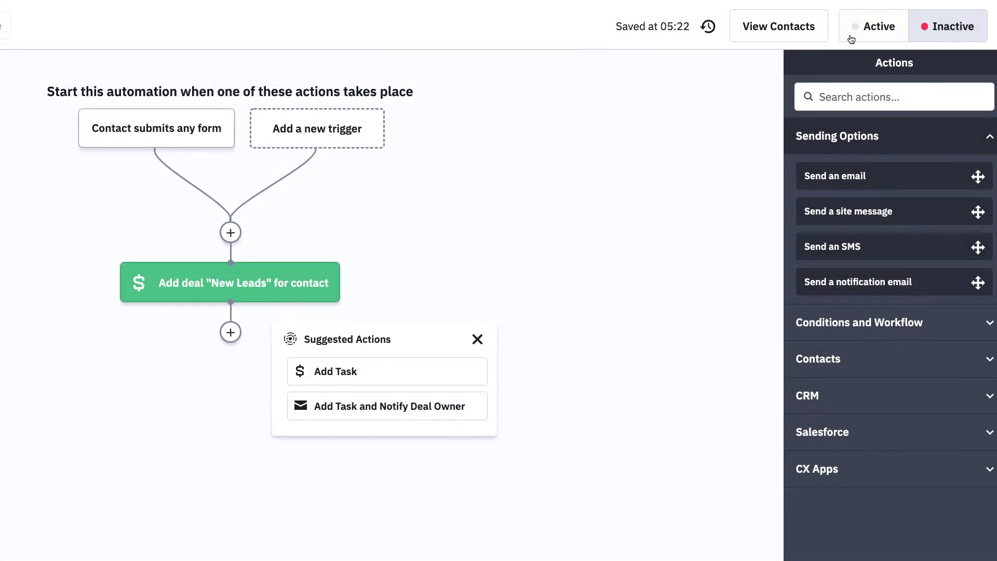
pyautogui.click(881, 26)
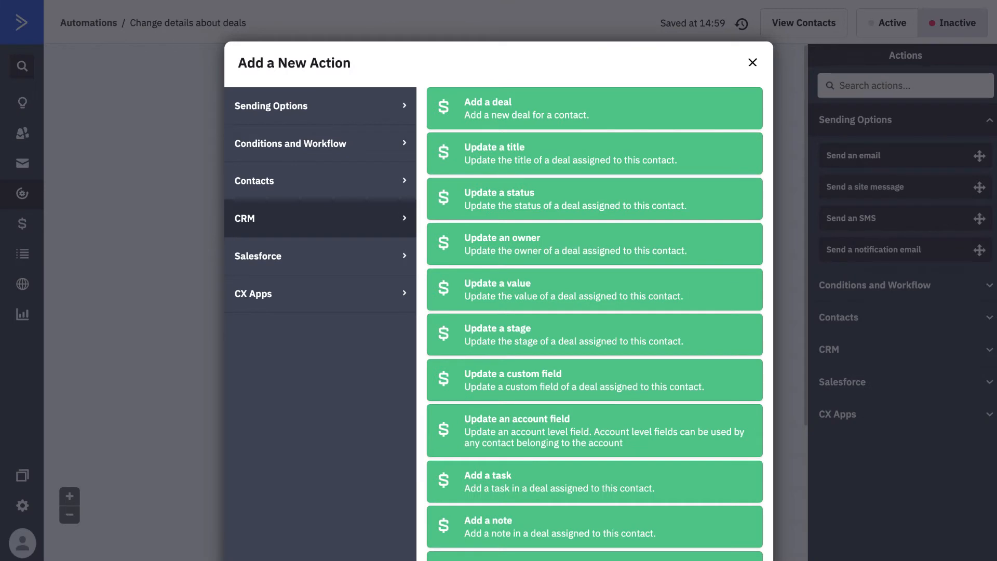
# Review the stage-change step's available pipeline stages and cancel without changes
pyautogui.scroll(-3)
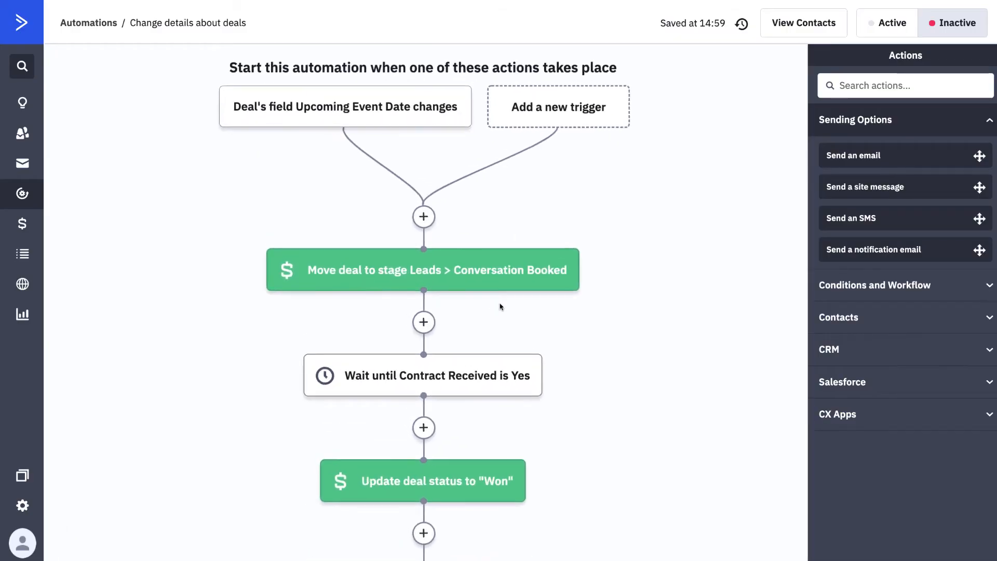
pyautogui.click(422, 270)
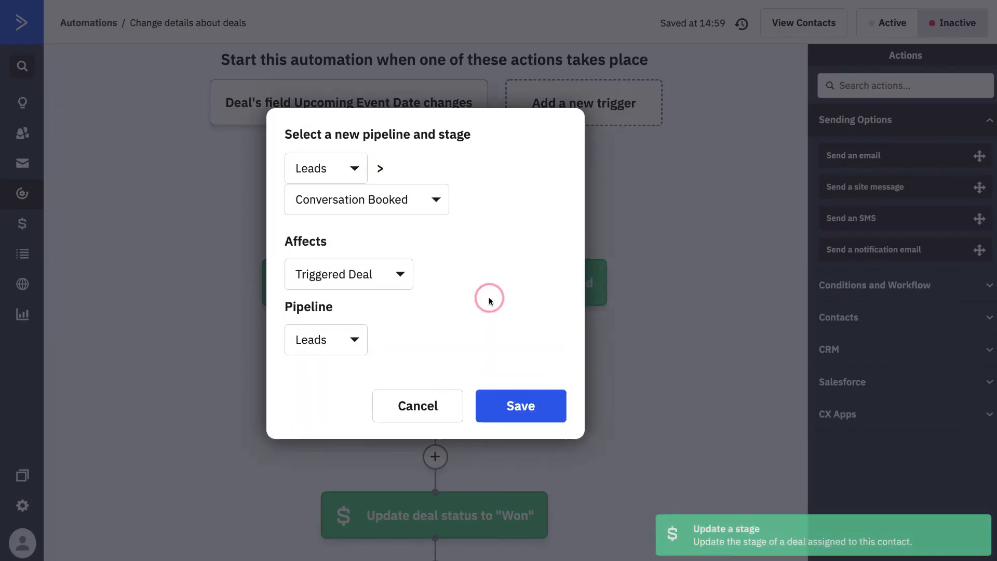
pyautogui.click(366, 199)
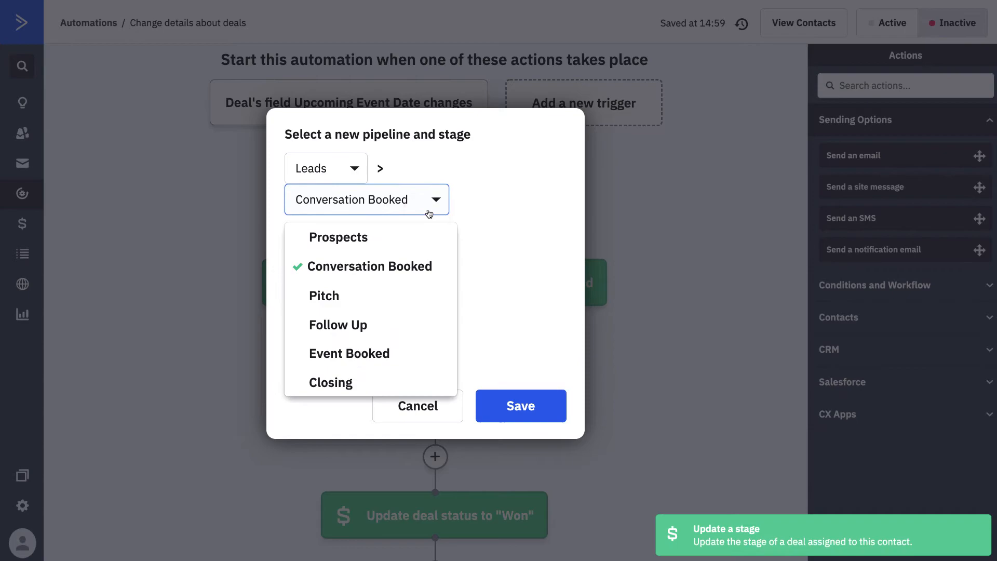
pyautogui.click(519, 406)
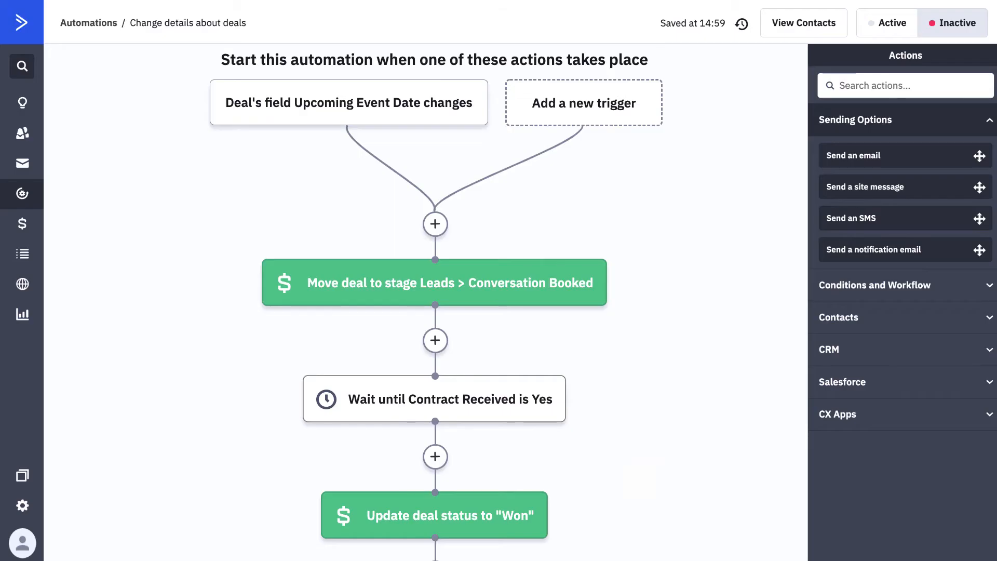
# Review the Won status and owner-update steps, leaving both unchanged
pyautogui.scroll(-3)
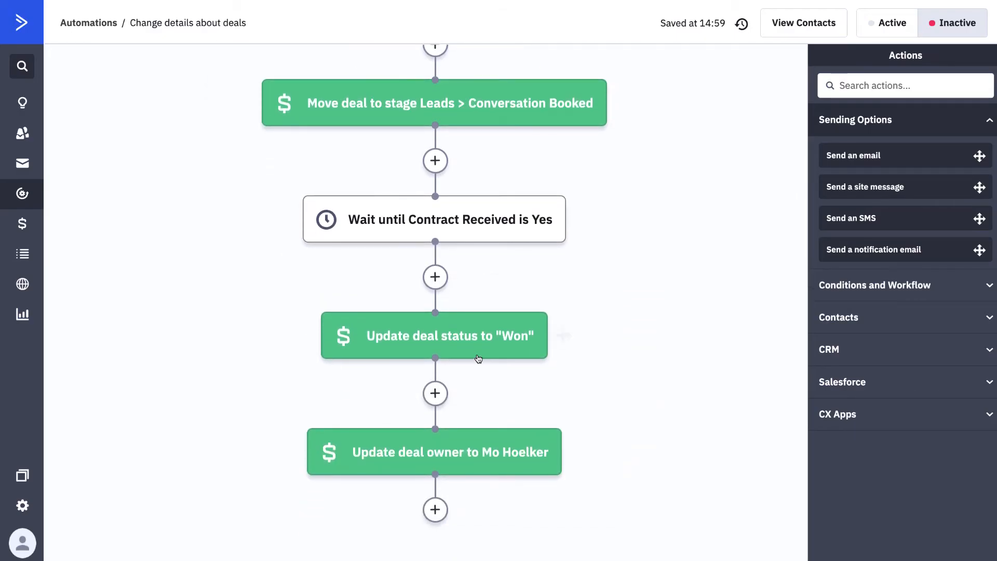
pyautogui.click(434, 335)
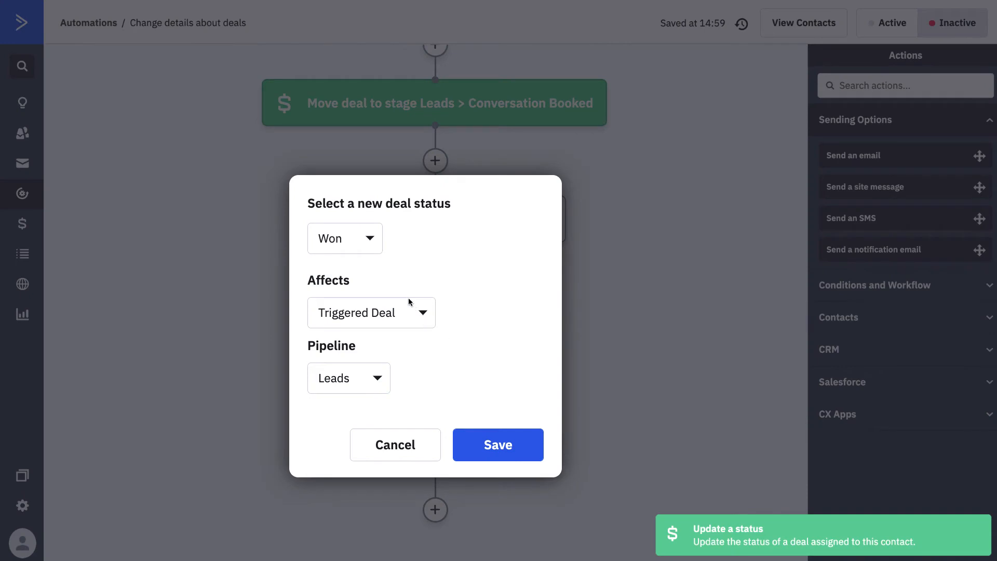
pyautogui.click(345, 238)
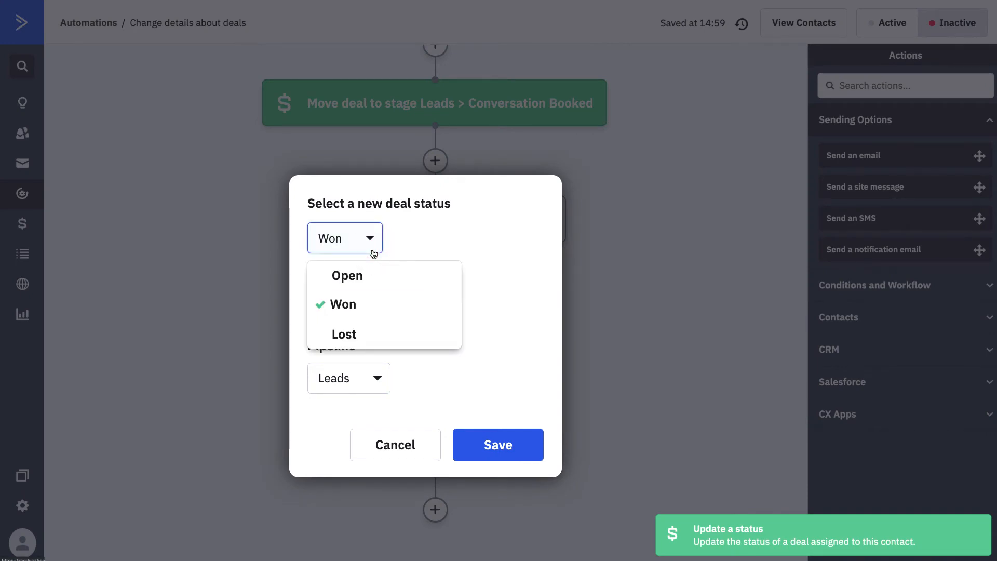
pyautogui.click(498, 445)
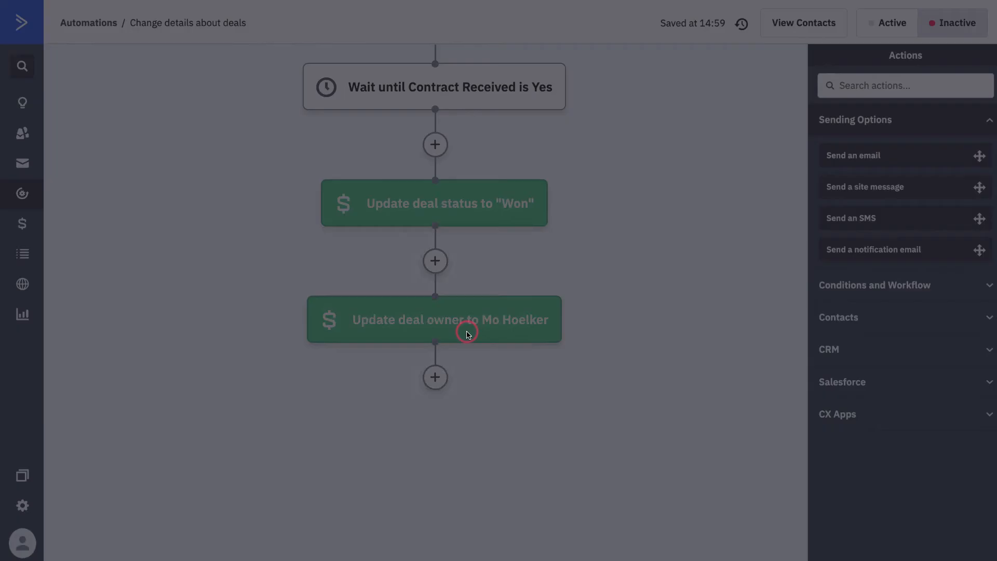
pyautogui.click(434, 319)
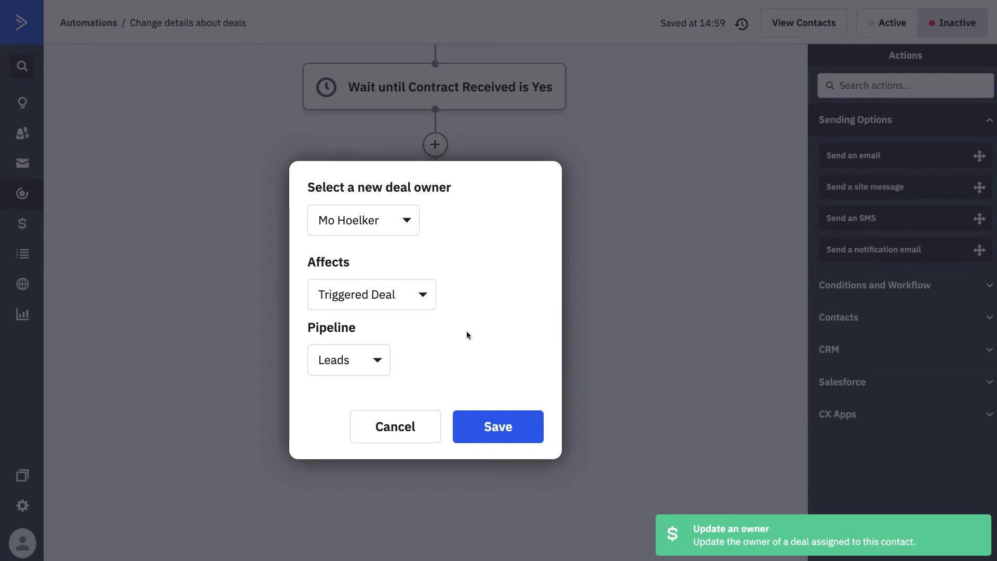
pyautogui.click(363, 220)
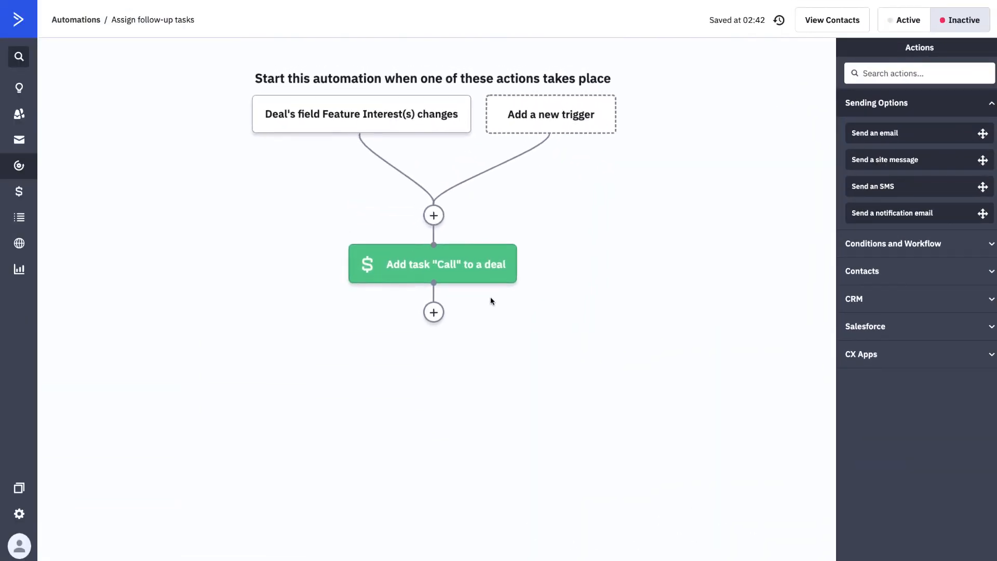
# Inspect the Call task 'New lead: first communication attempt', due after one day
pyautogui.click(433, 264)
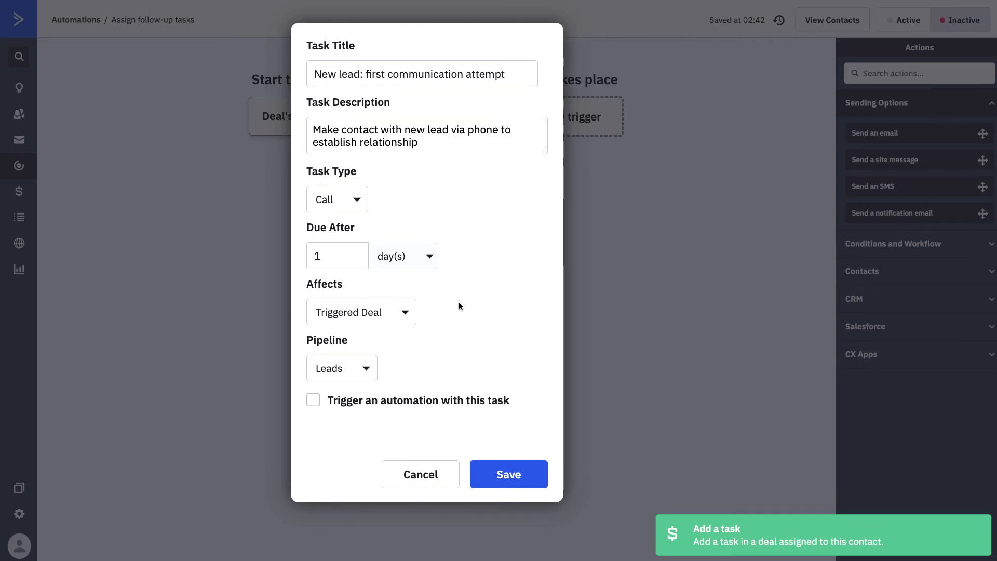
pyautogui.click(312, 400)
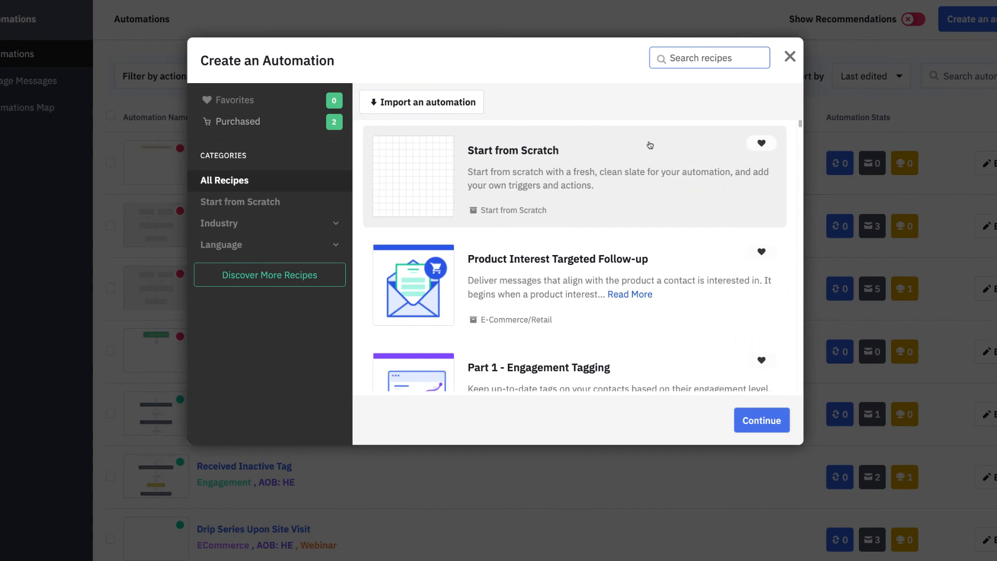
# Search recipes for 'stage' and open the Marketplace recipe library
pyautogui.write('stage')
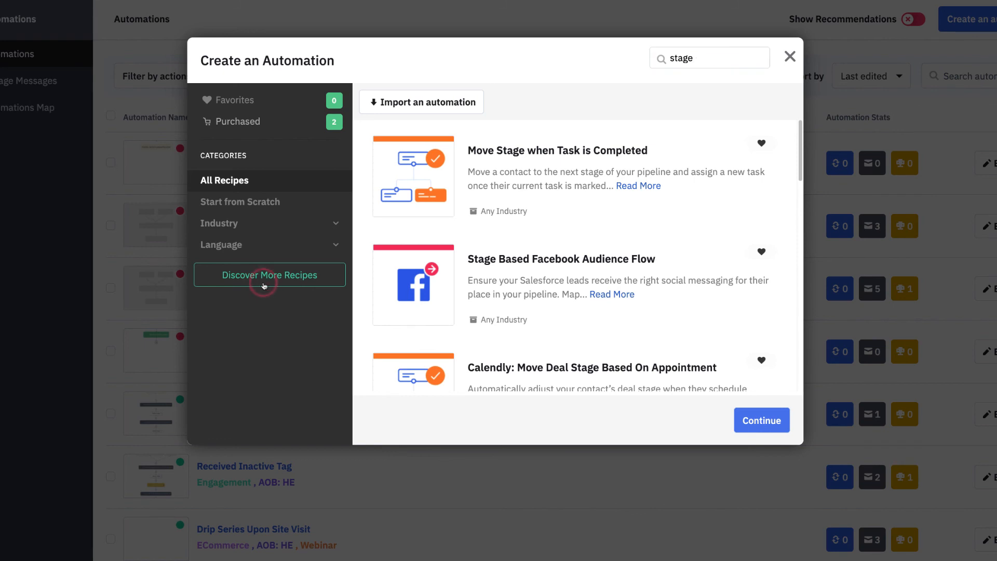
pyautogui.click(269, 274)
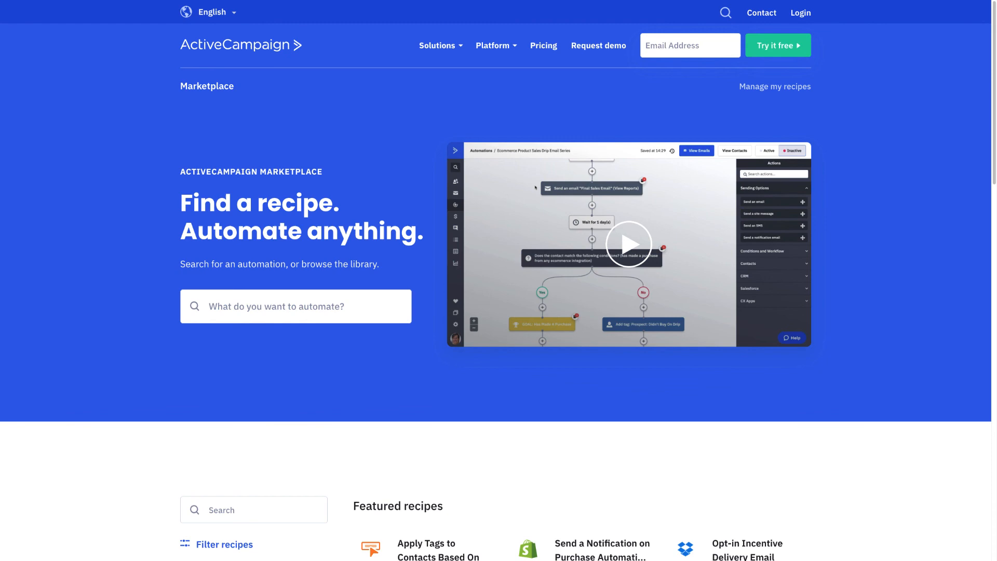
pyautogui.scroll(-3)
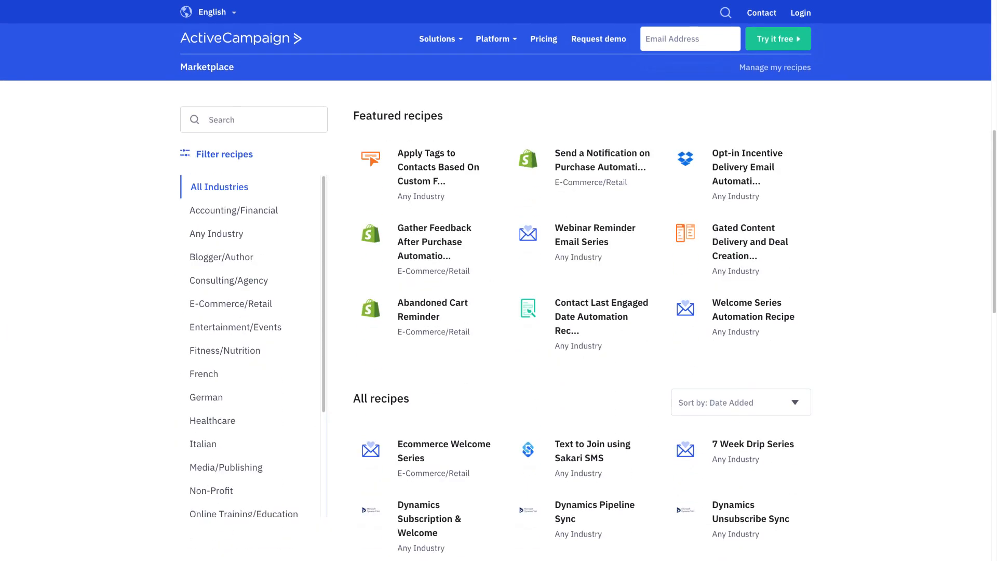
pyautogui.write('pi')
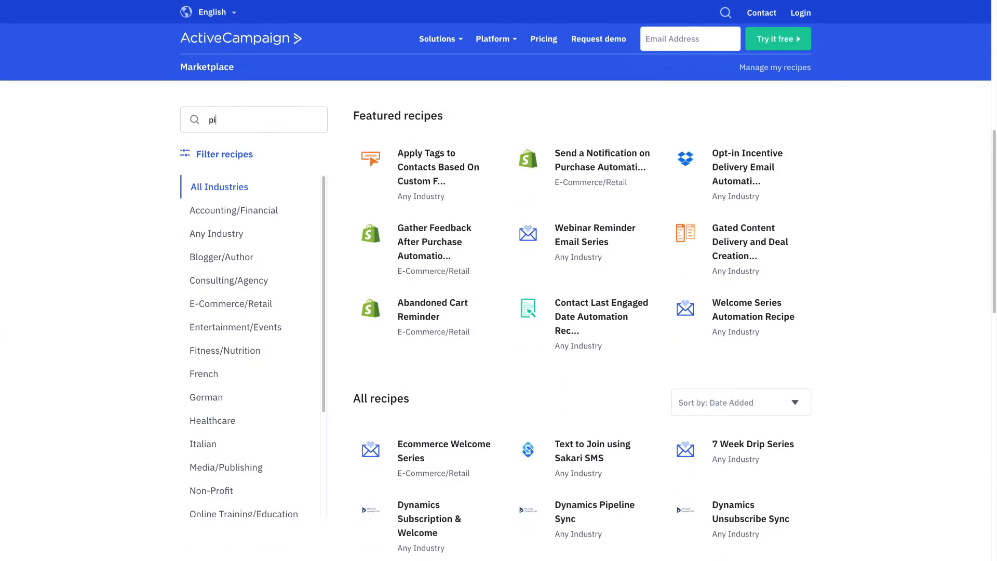